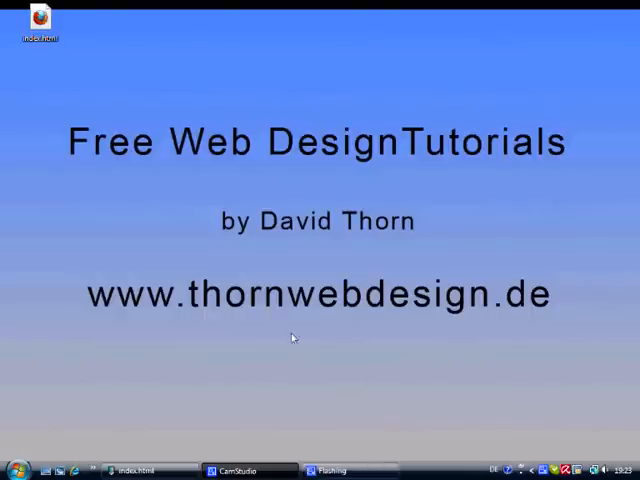
mouse_move(240, 319)
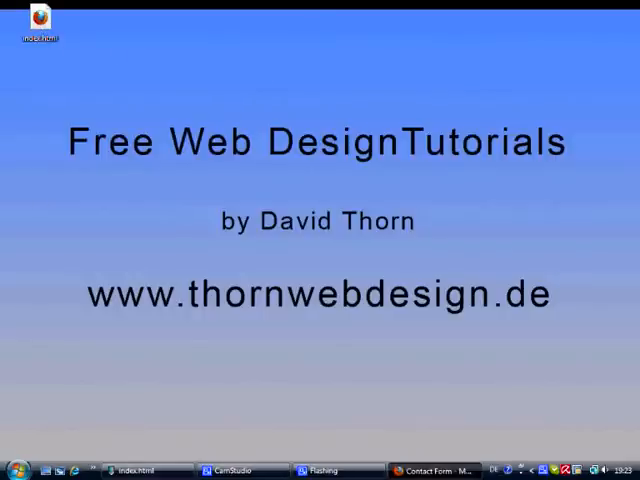
Bring the Firefox 'Our Contact Form' page forward to review the rendered form
click(435, 470)
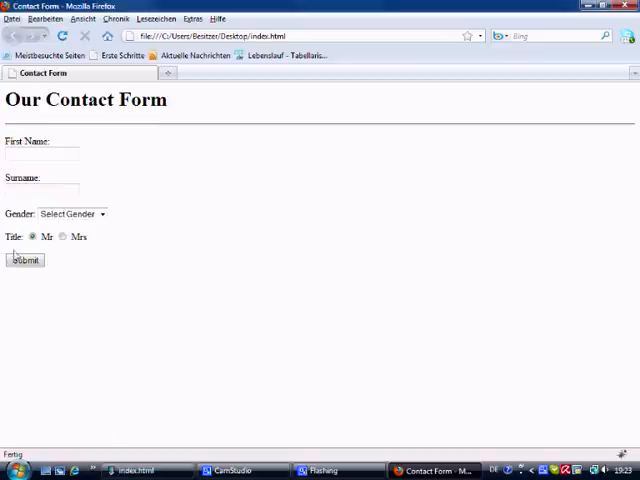
mouse_move(20, 253)
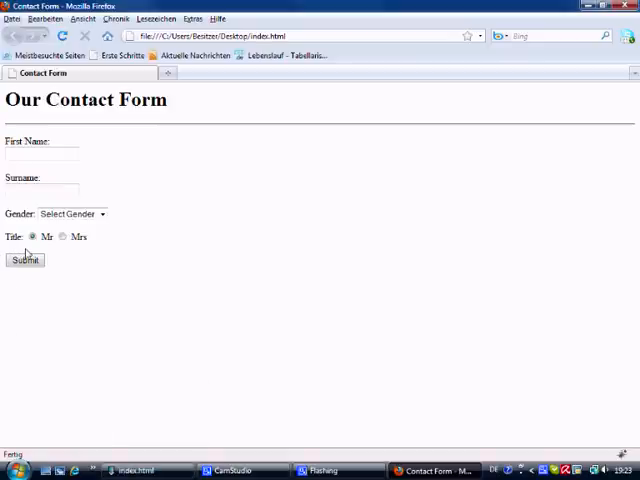
mouse_move(115, 247)
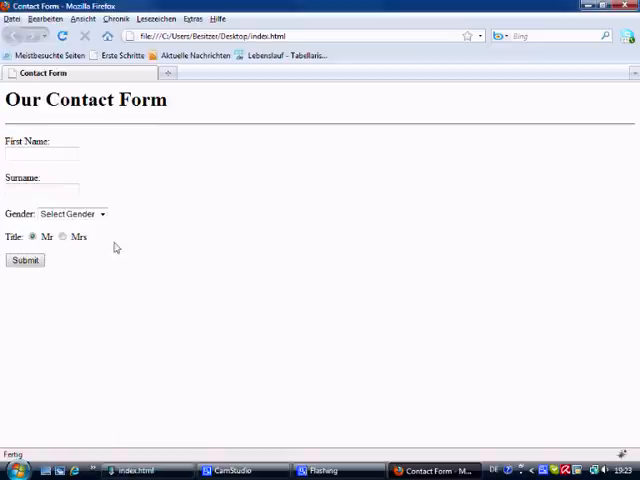
mouse_move(195, 246)
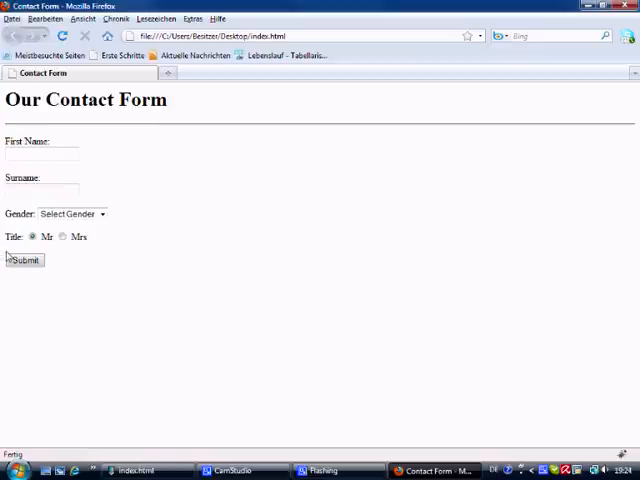
mouse_move(64, 300)
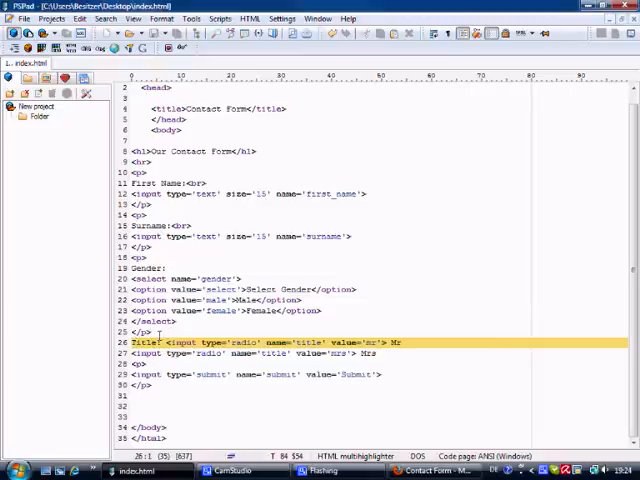
Select the Mr/Mrs Title radio lines to move them above First Name
click(150, 331)
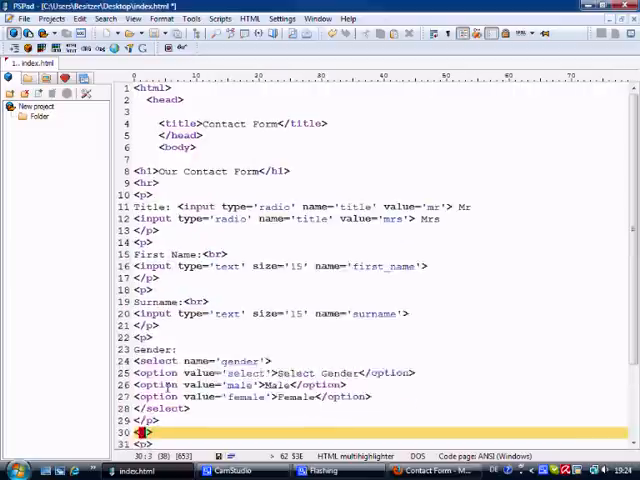
Add a checkbox input named 'newsletter' labelled 'Subscribe to my newsletter' before Submit
scroll(down, 3)
text(</p>)
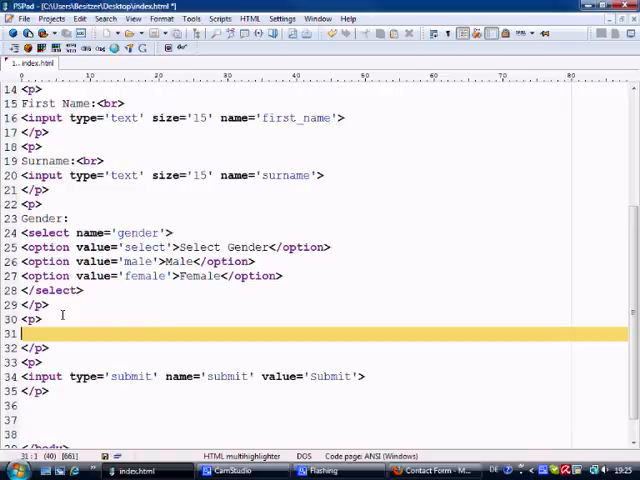
text(<input type=''>)
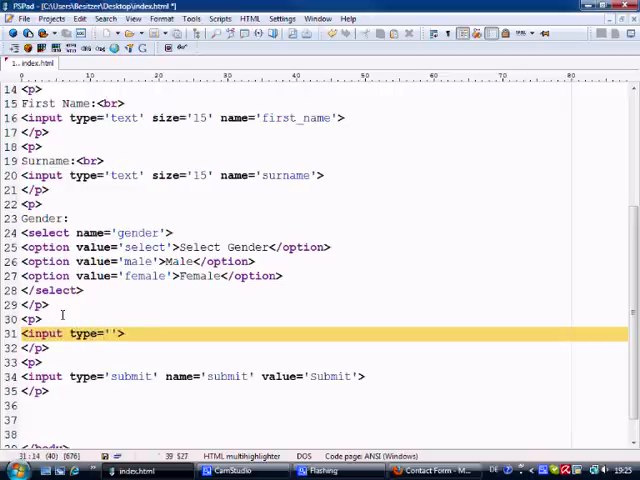
text(checkbox)
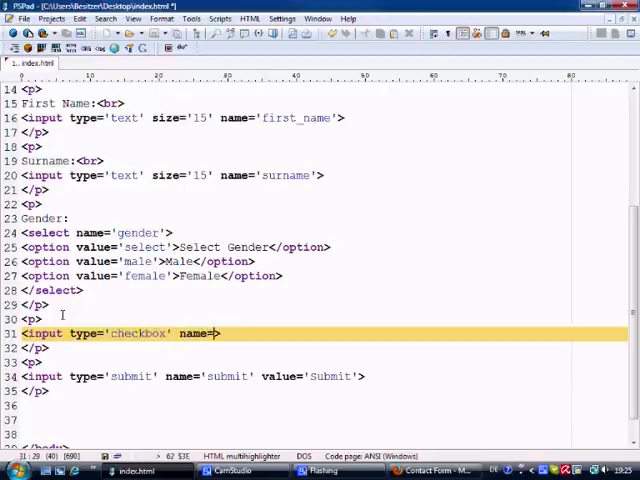
text(news1')
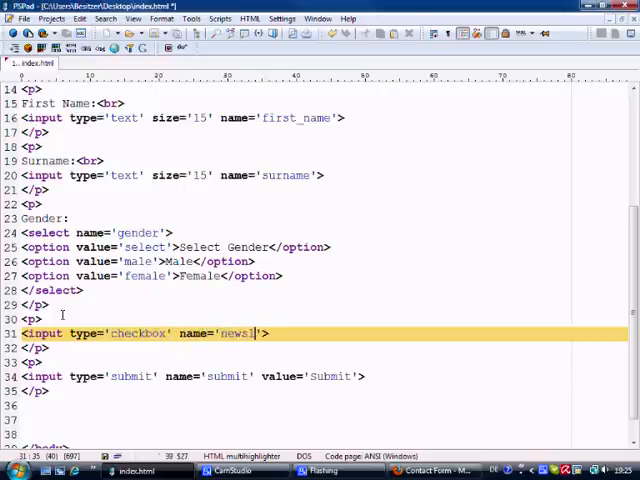
text(etter)
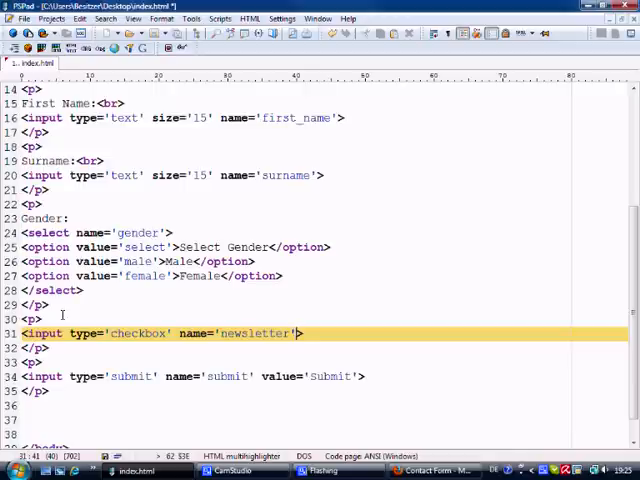
click(310, 333)
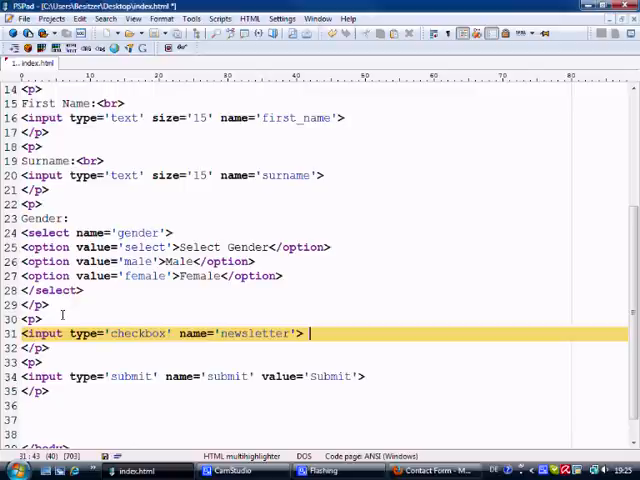
text(Subscribe to my)
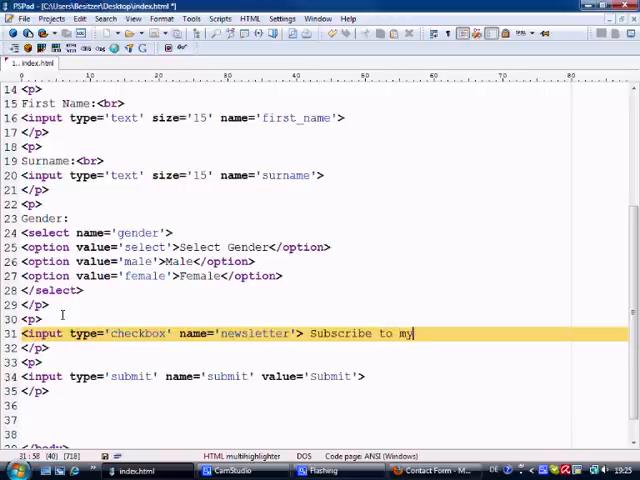
text(newslett)
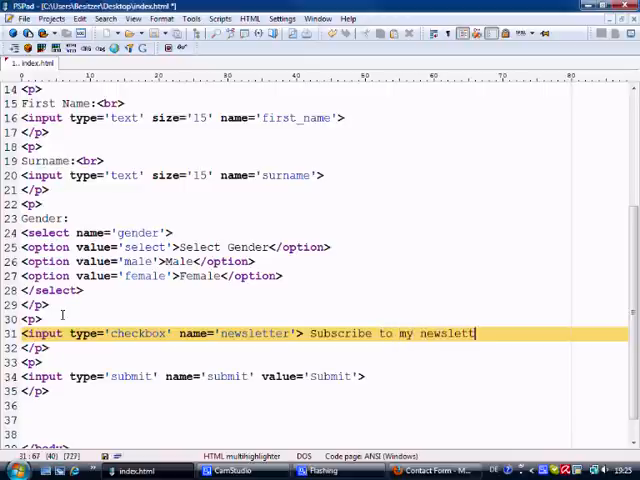
text(er)
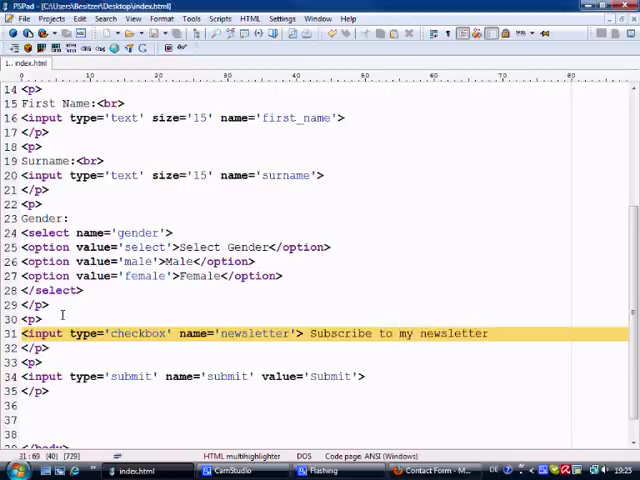
Show the updated form in Firefox and tick and untick the newsletter checkbox twice
click(432, 470)
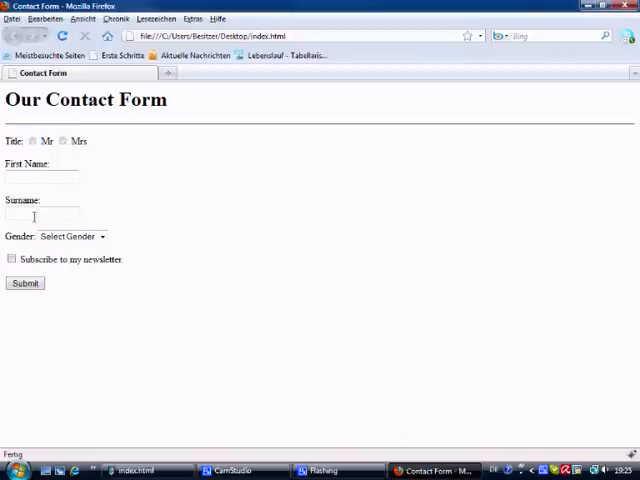
click(11, 259)
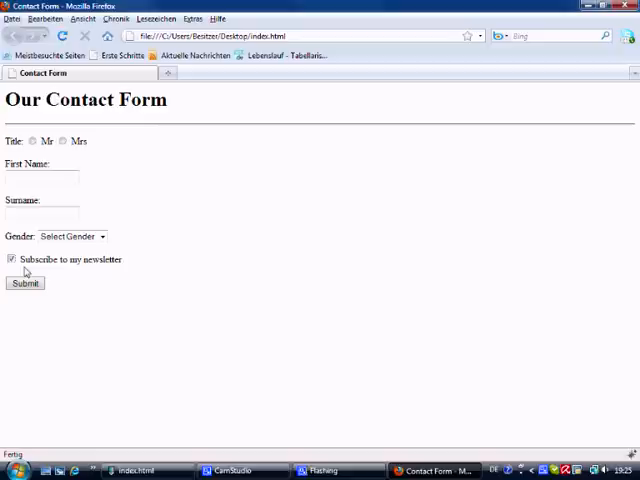
click(11, 259)
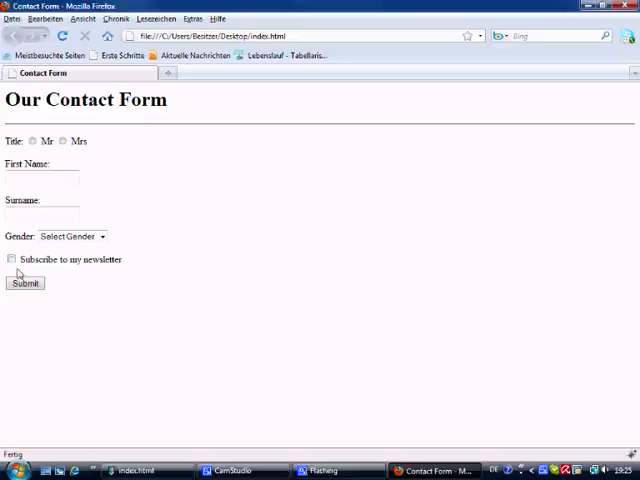
click(11, 259)
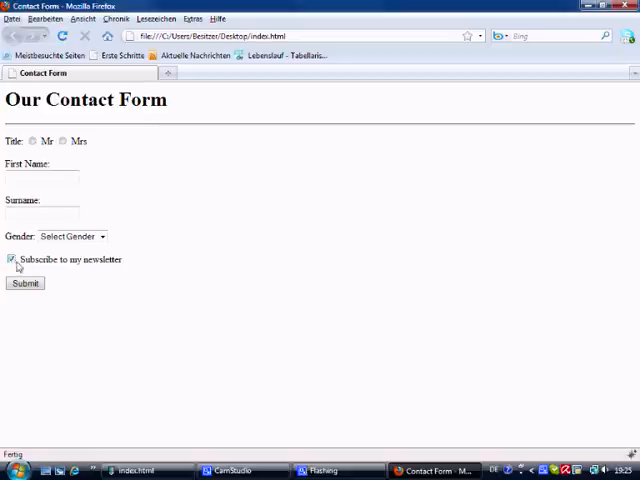
click(13, 259)
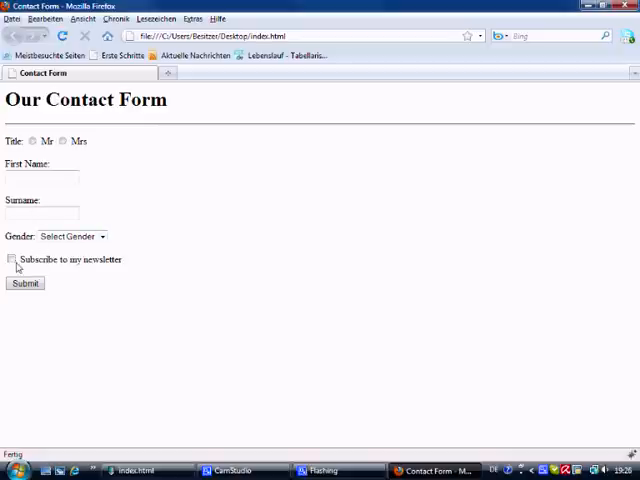
mouse_move(37, 151)
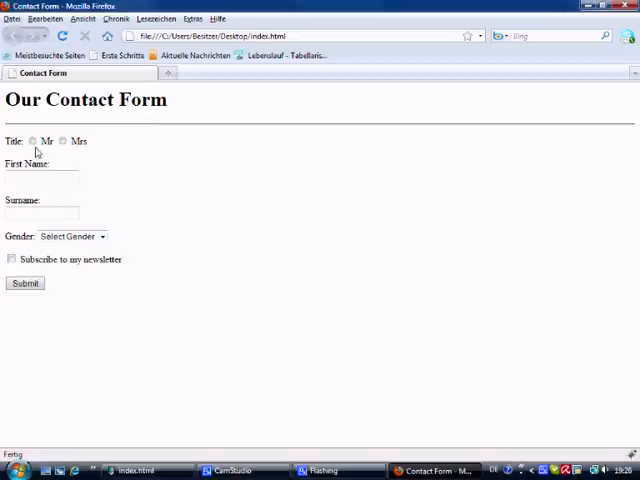
Test the Title radio options, then try First Name and the newsletter checkbox again
click(62, 140)
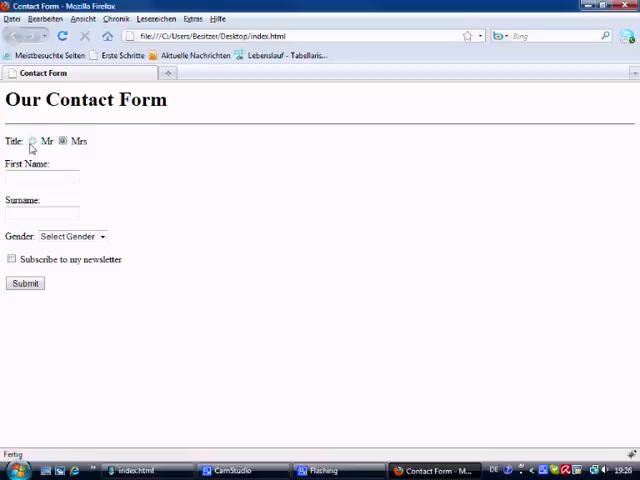
click(61, 141)
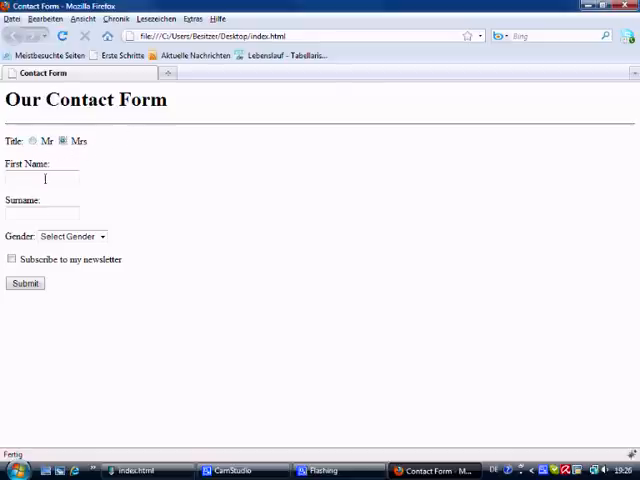
click(11, 259)
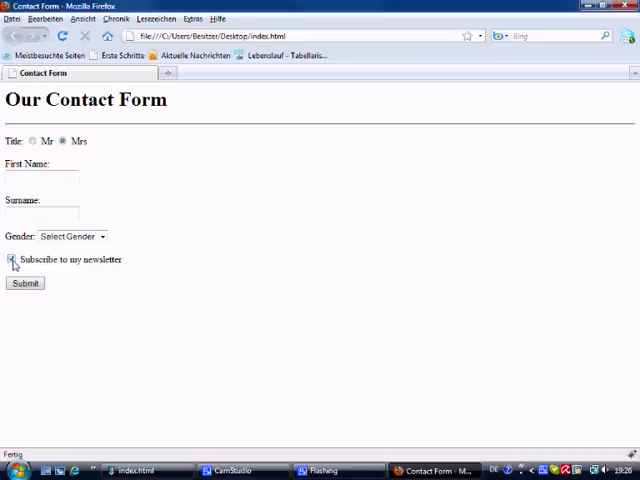
click(14, 259)
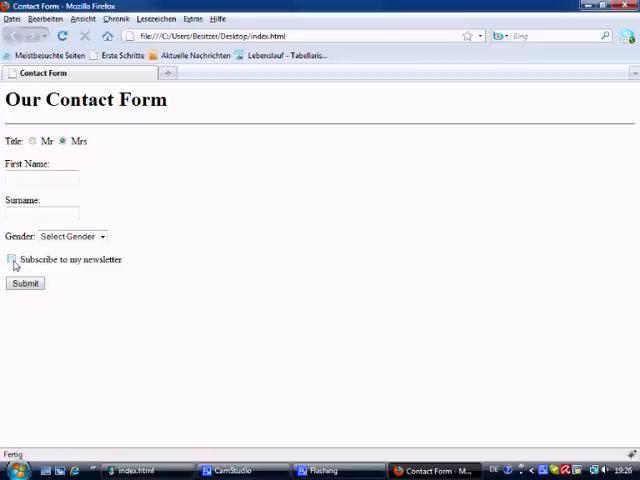
mouse_move(44, 191)
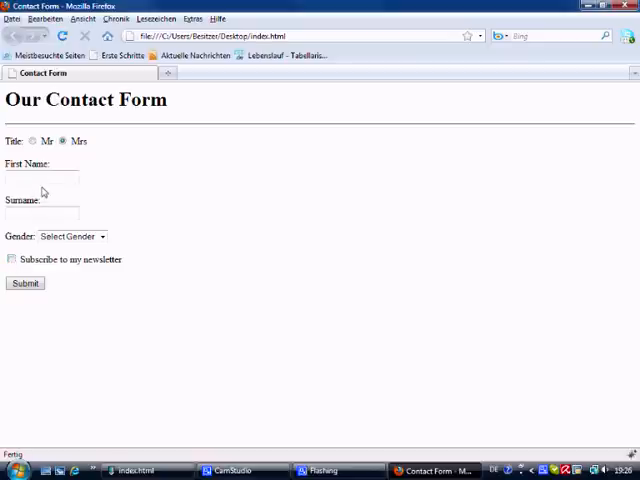
Return to the index.html source in PSPad to begin the form tag
click(135, 470)
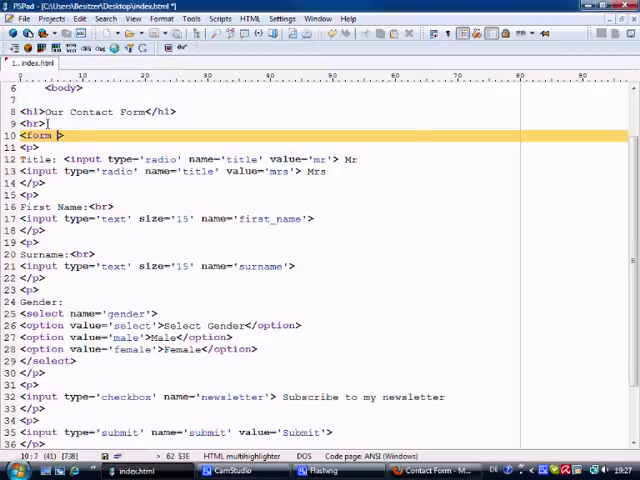
Give the opening form tag action='form_process.php' and a method attribute
text(a)
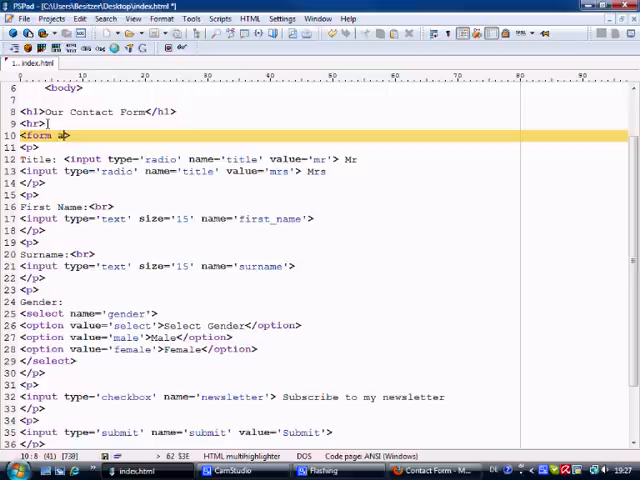
text(action)
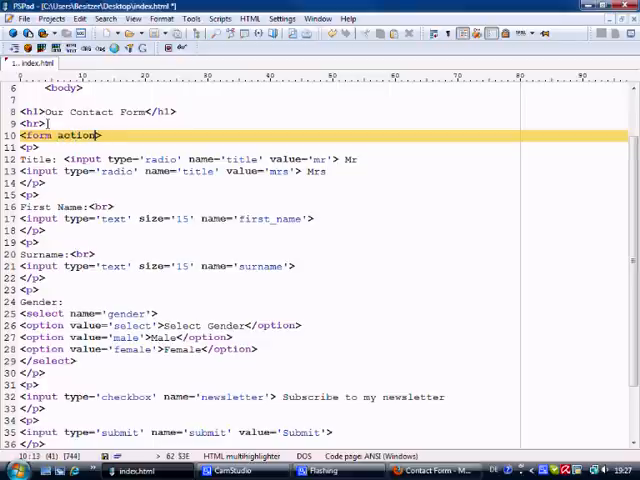
text(='')
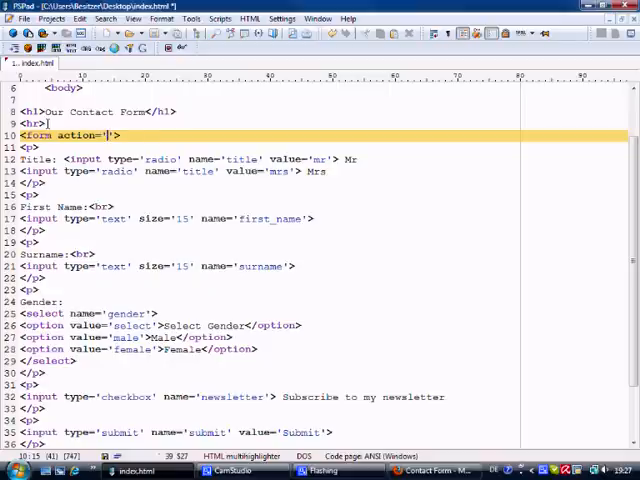
text(form_prod)
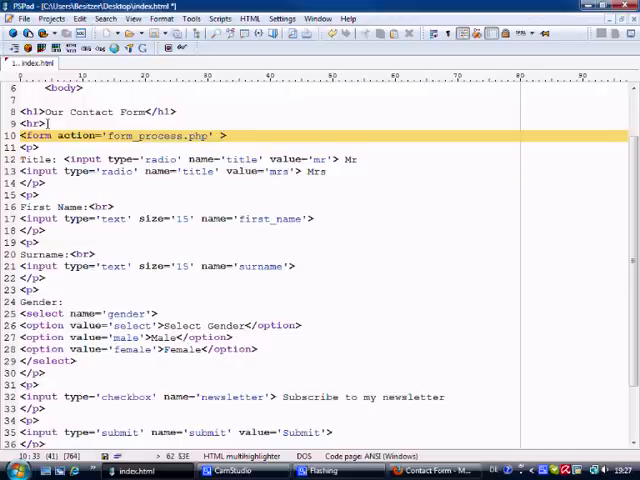
text(method)
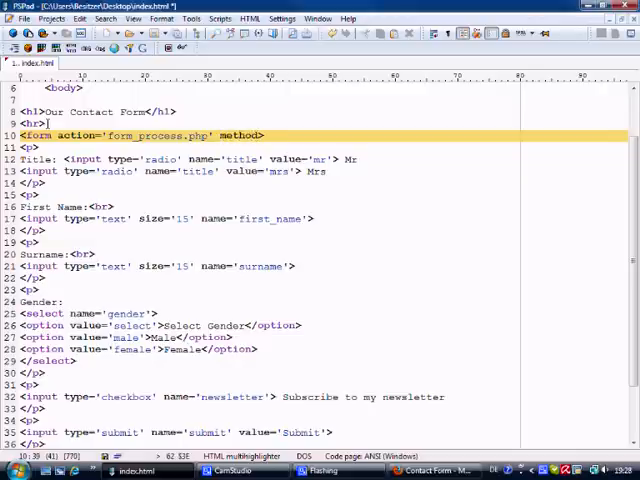
text(p)
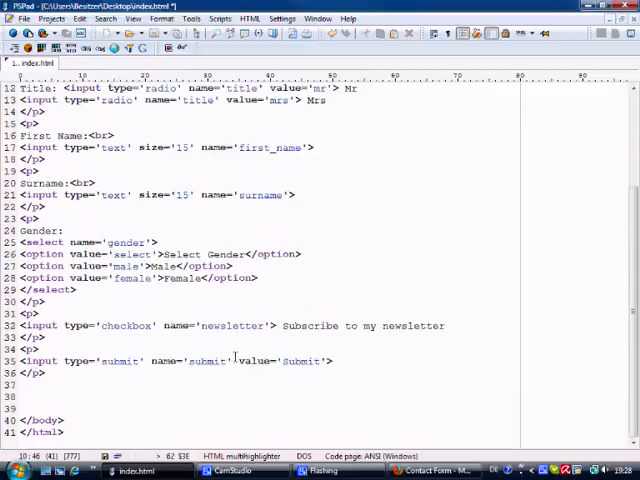
Add a closing </form> tag after the Submit button's paragraph
click(50, 373)
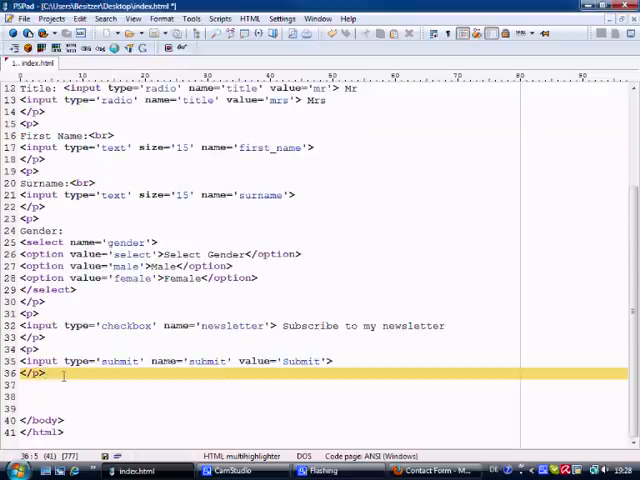
text(</form>)
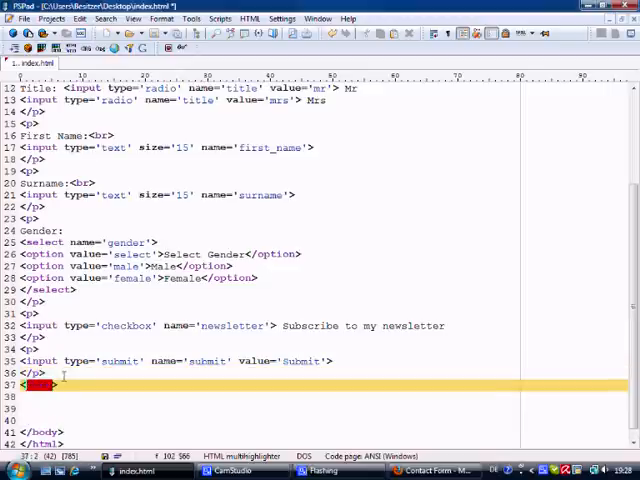
text(</form>)
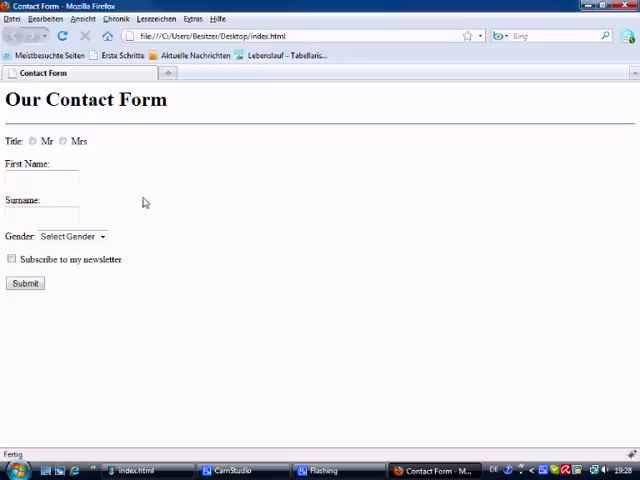
right_click(145, 199)
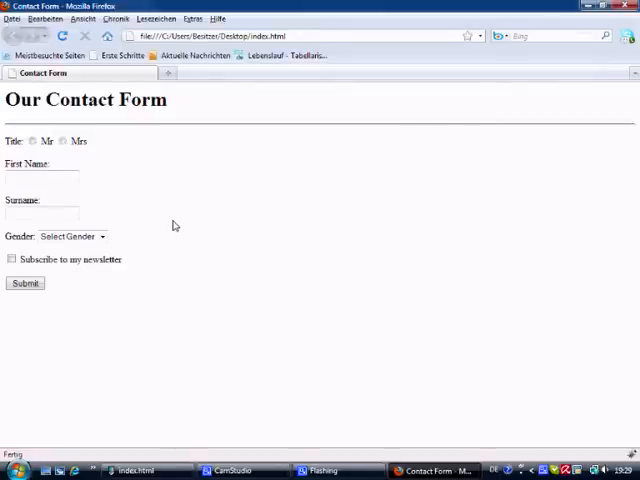
click(42, 177)
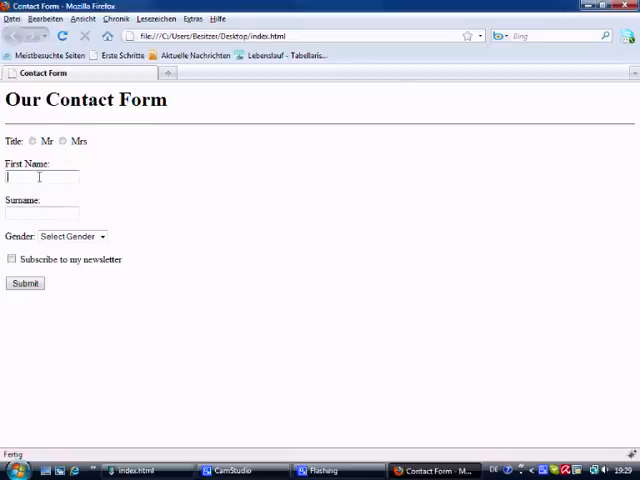
click(42, 213)
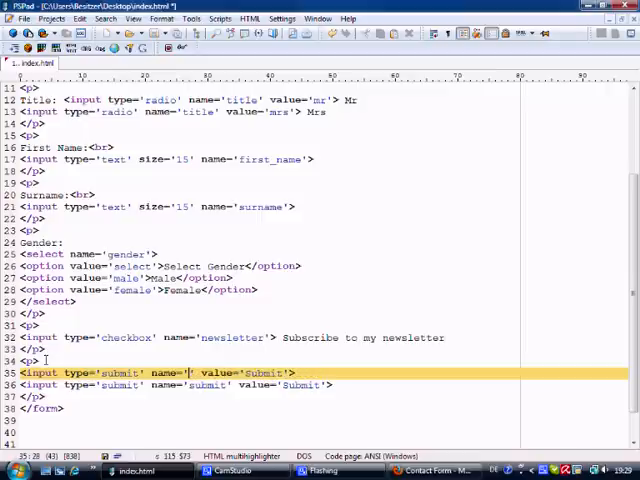
Change the copied input's type, name and value to reset and view it in Firefox
text(reset)
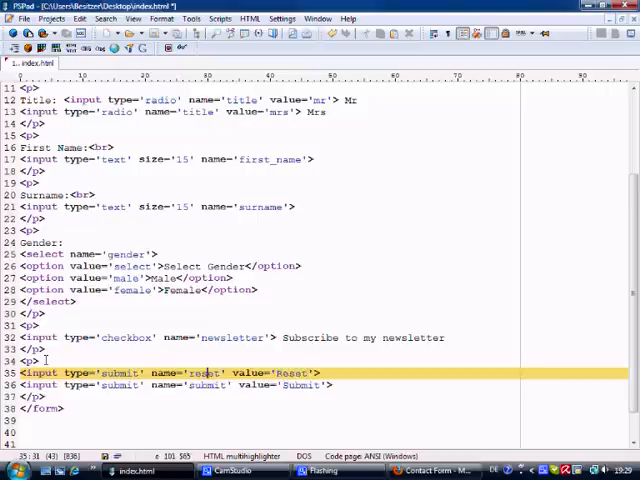
key(BackSpace)
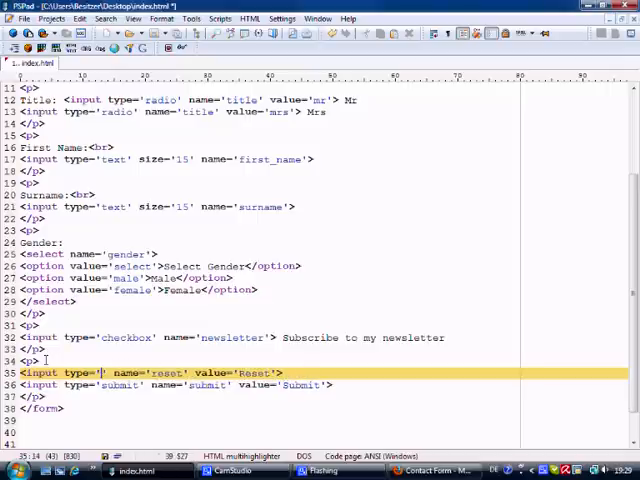
text(reset)
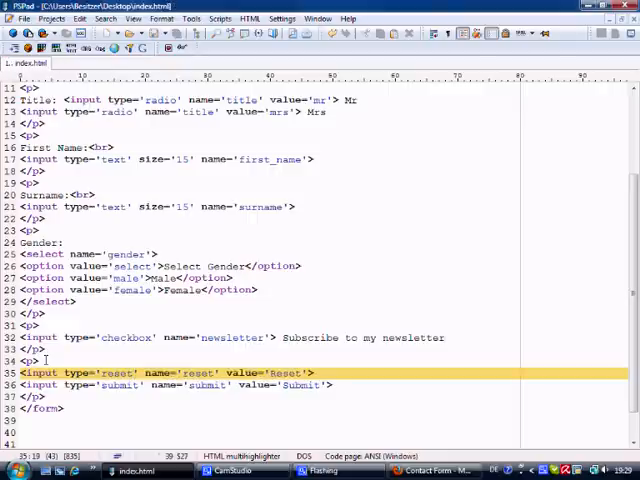
click(434, 470)
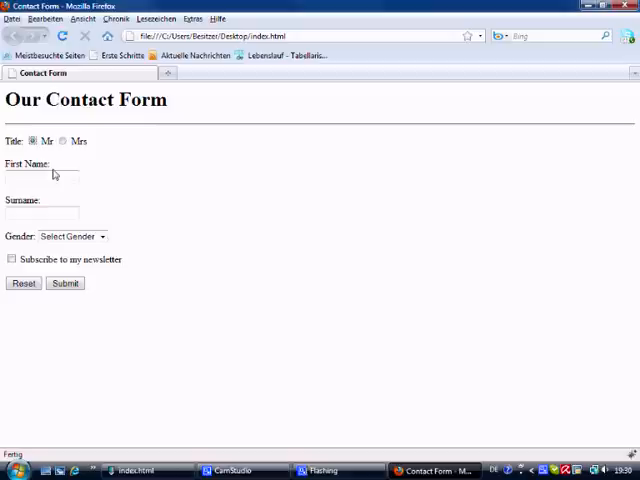
Enter 'David' and 'Thp', choose Male, tick newsletter, submit, and go back
click(40, 176)
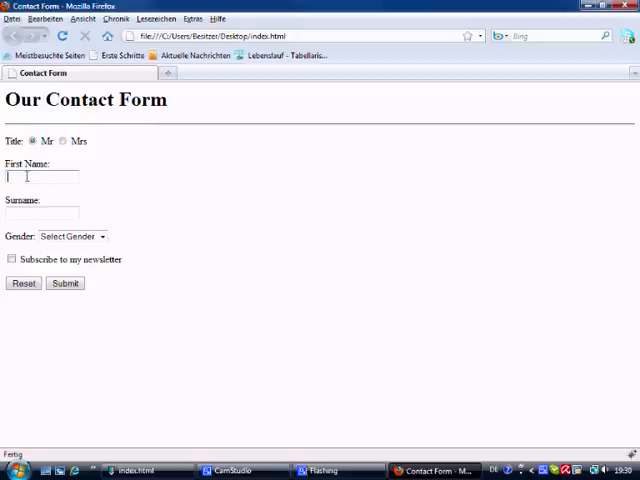
text(David)
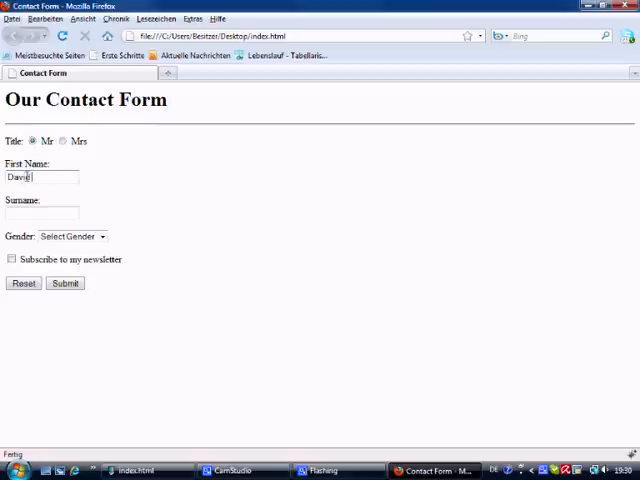
text(Thp)
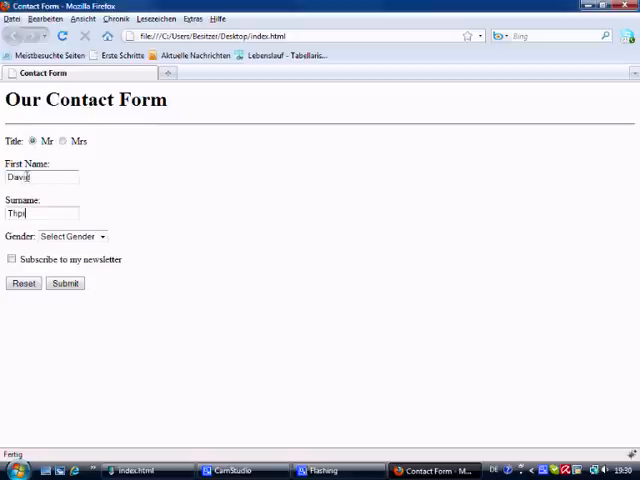
click(70, 236)
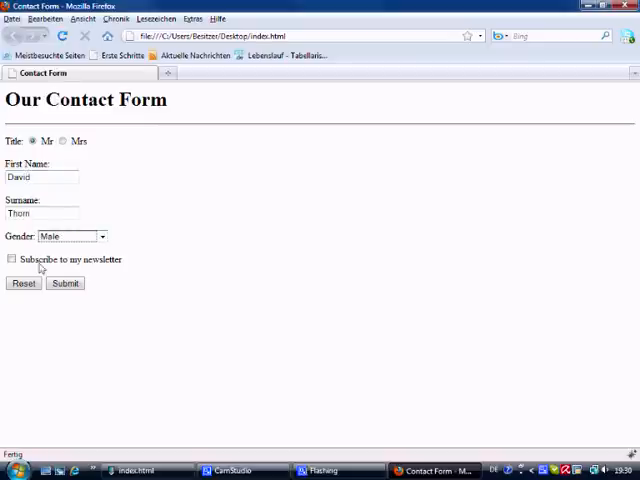
click(11, 259)
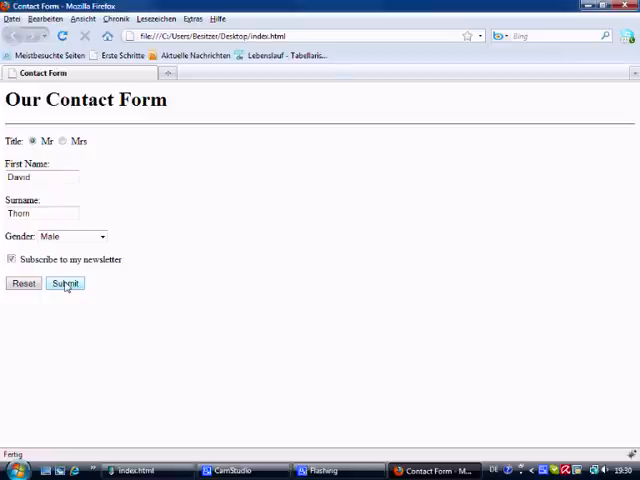
click(65, 283)
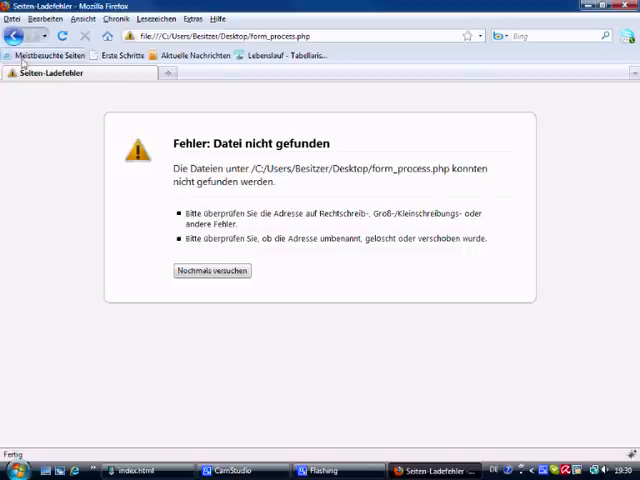
click(9, 36)
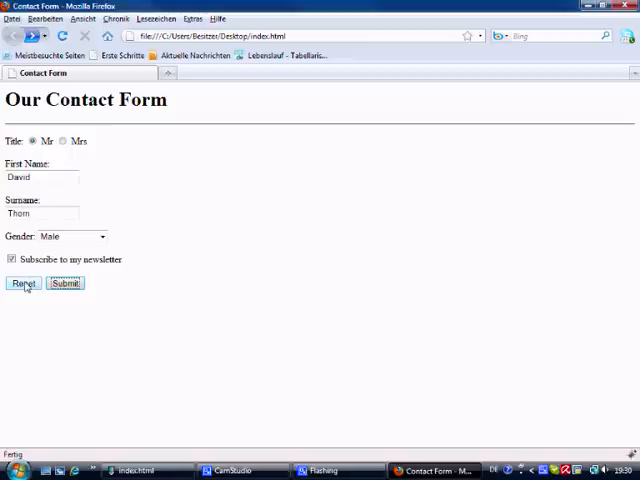
Reset the Firefox contact form, clearing every entry to its empty defaults
click(24, 283)
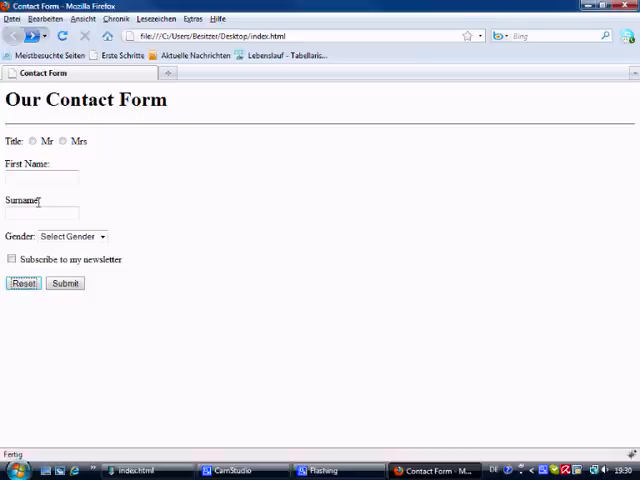
mouse_move(100, 191)
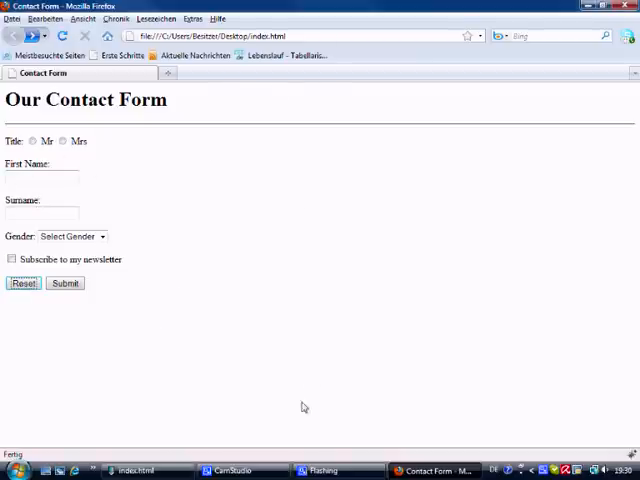
click(133, 470)
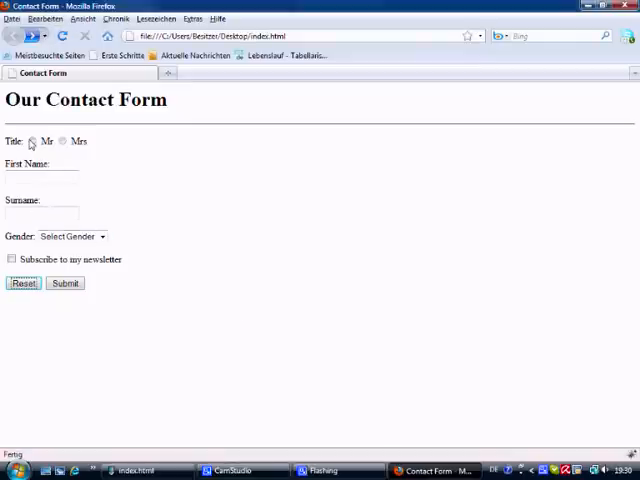
Refill the form with first name 'Dav…', tick the newsletter box, and reload the page
text(David)
click(42, 213)
text(Thom)
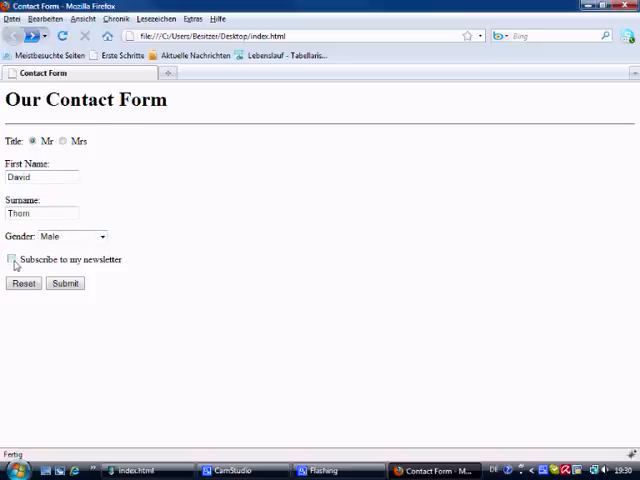
click(12, 259)
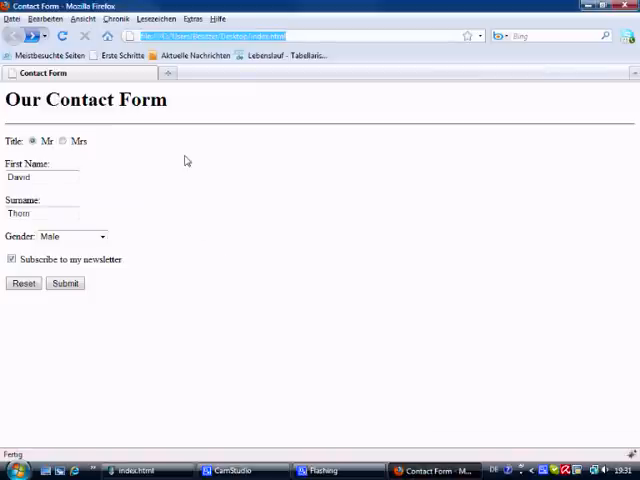
mouse_move(322, 434)
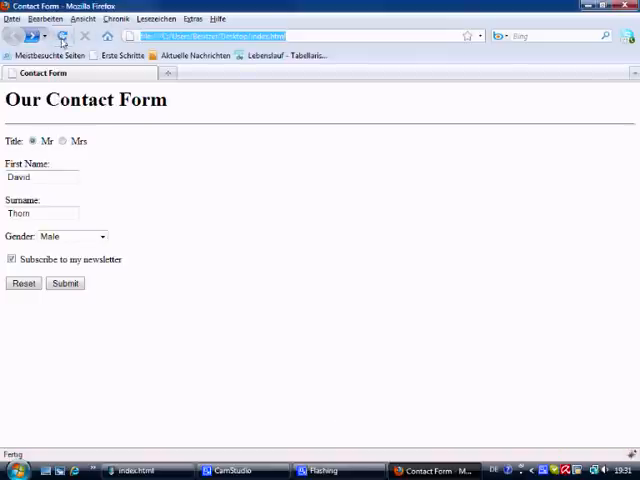
click(65, 283)
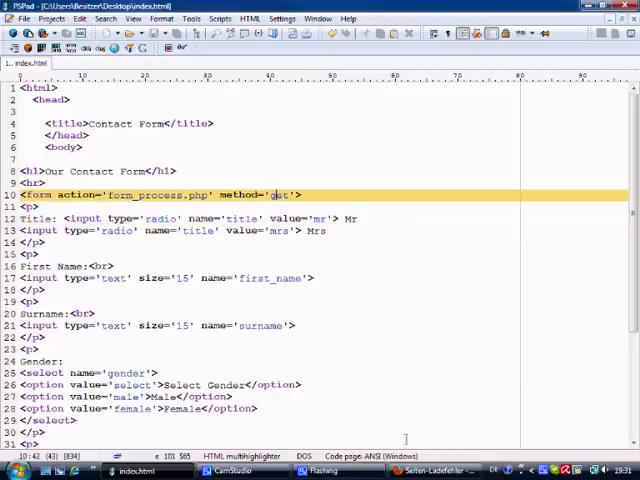
Switch back to Firefox to retest the form using the get method
click(420, 470)
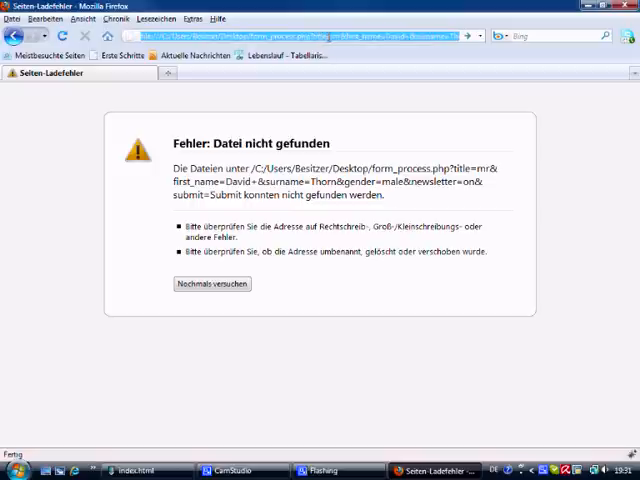
mouse_move(349, 148)
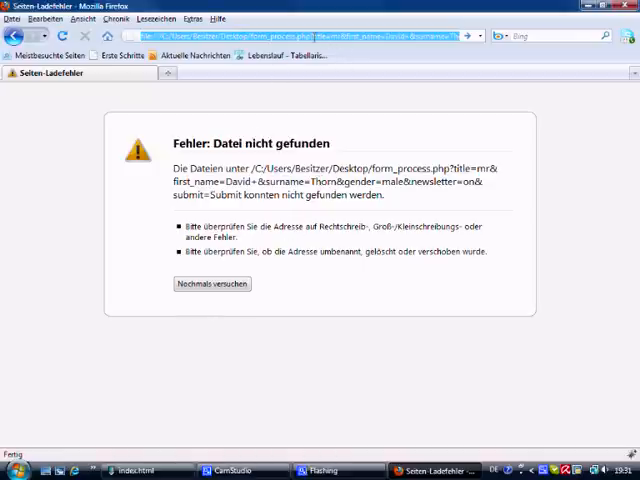
mouse_move(195, 405)
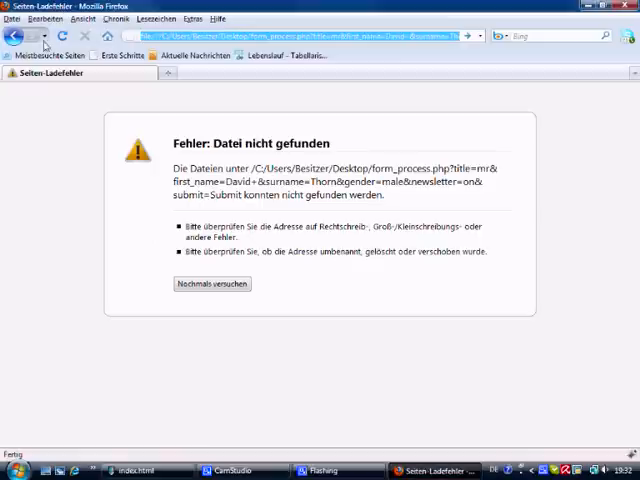
Go back to the contact form and reset it, clearing every field
click(16, 36)
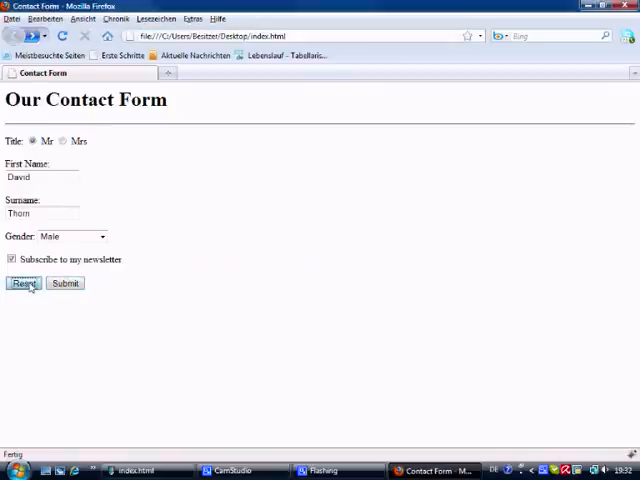
click(24, 283)
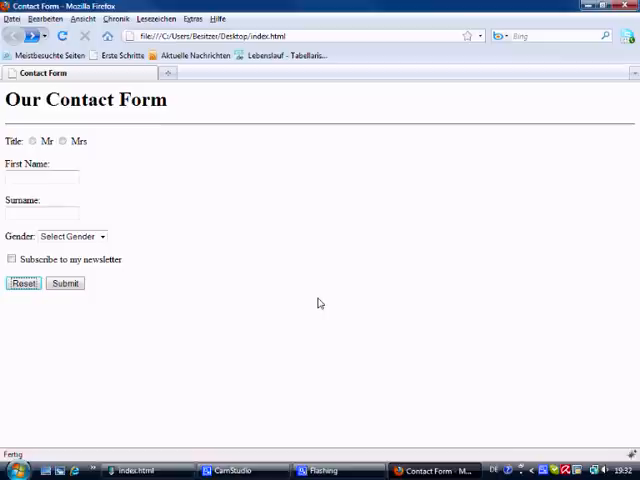
mouse_move(390, 306)
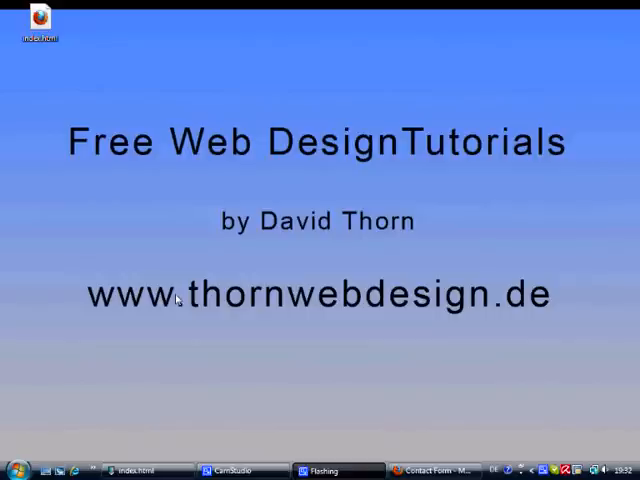
mouse_move(223, 452)
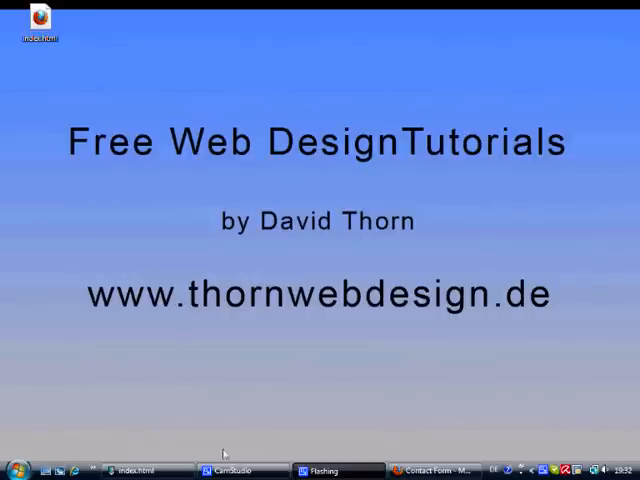